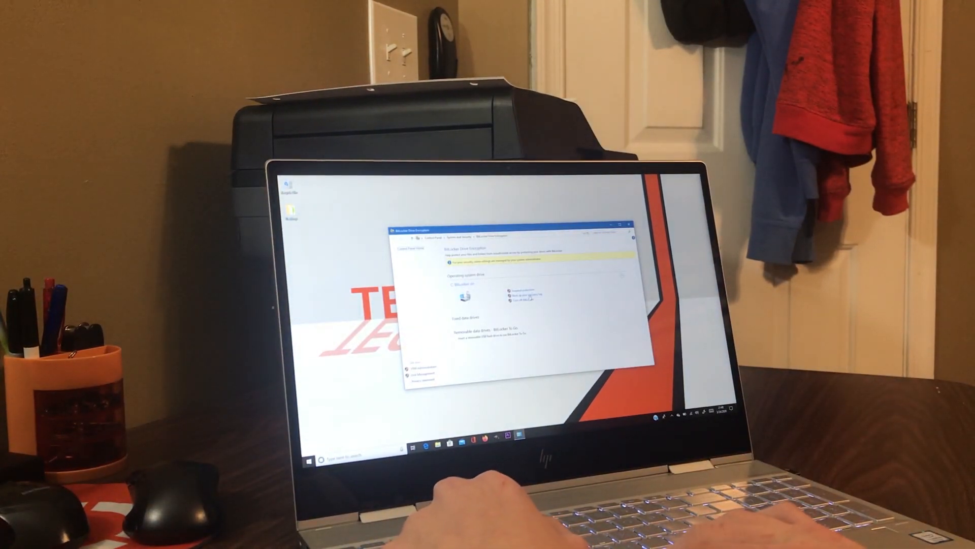
# - Turn off BitLocker for the C: operating system drive and confirm decryption
pyautogui.click(520, 293)
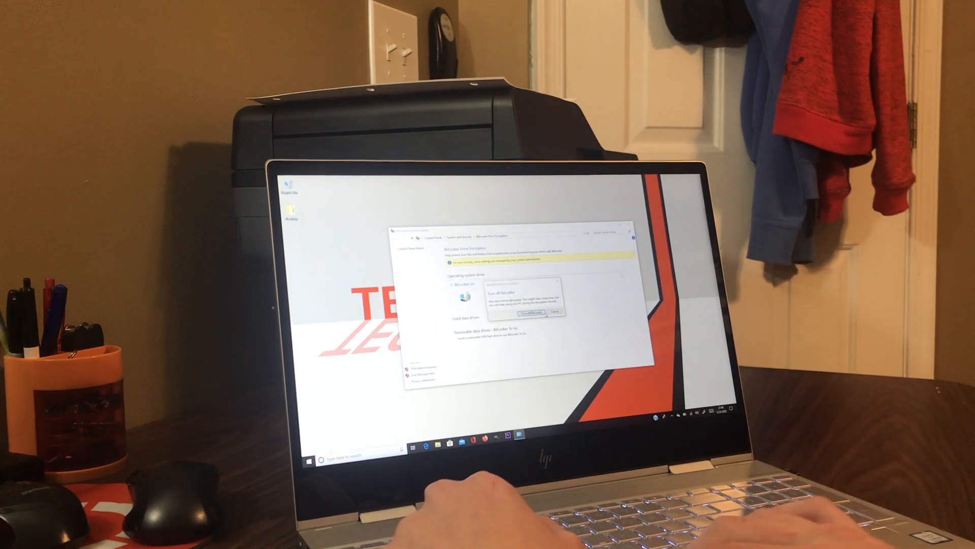
pyautogui.click(533, 312)
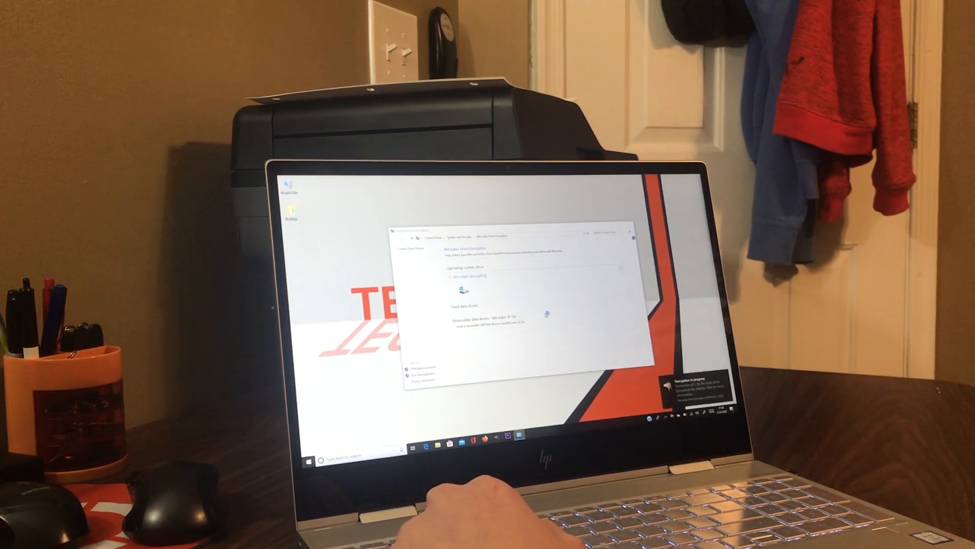